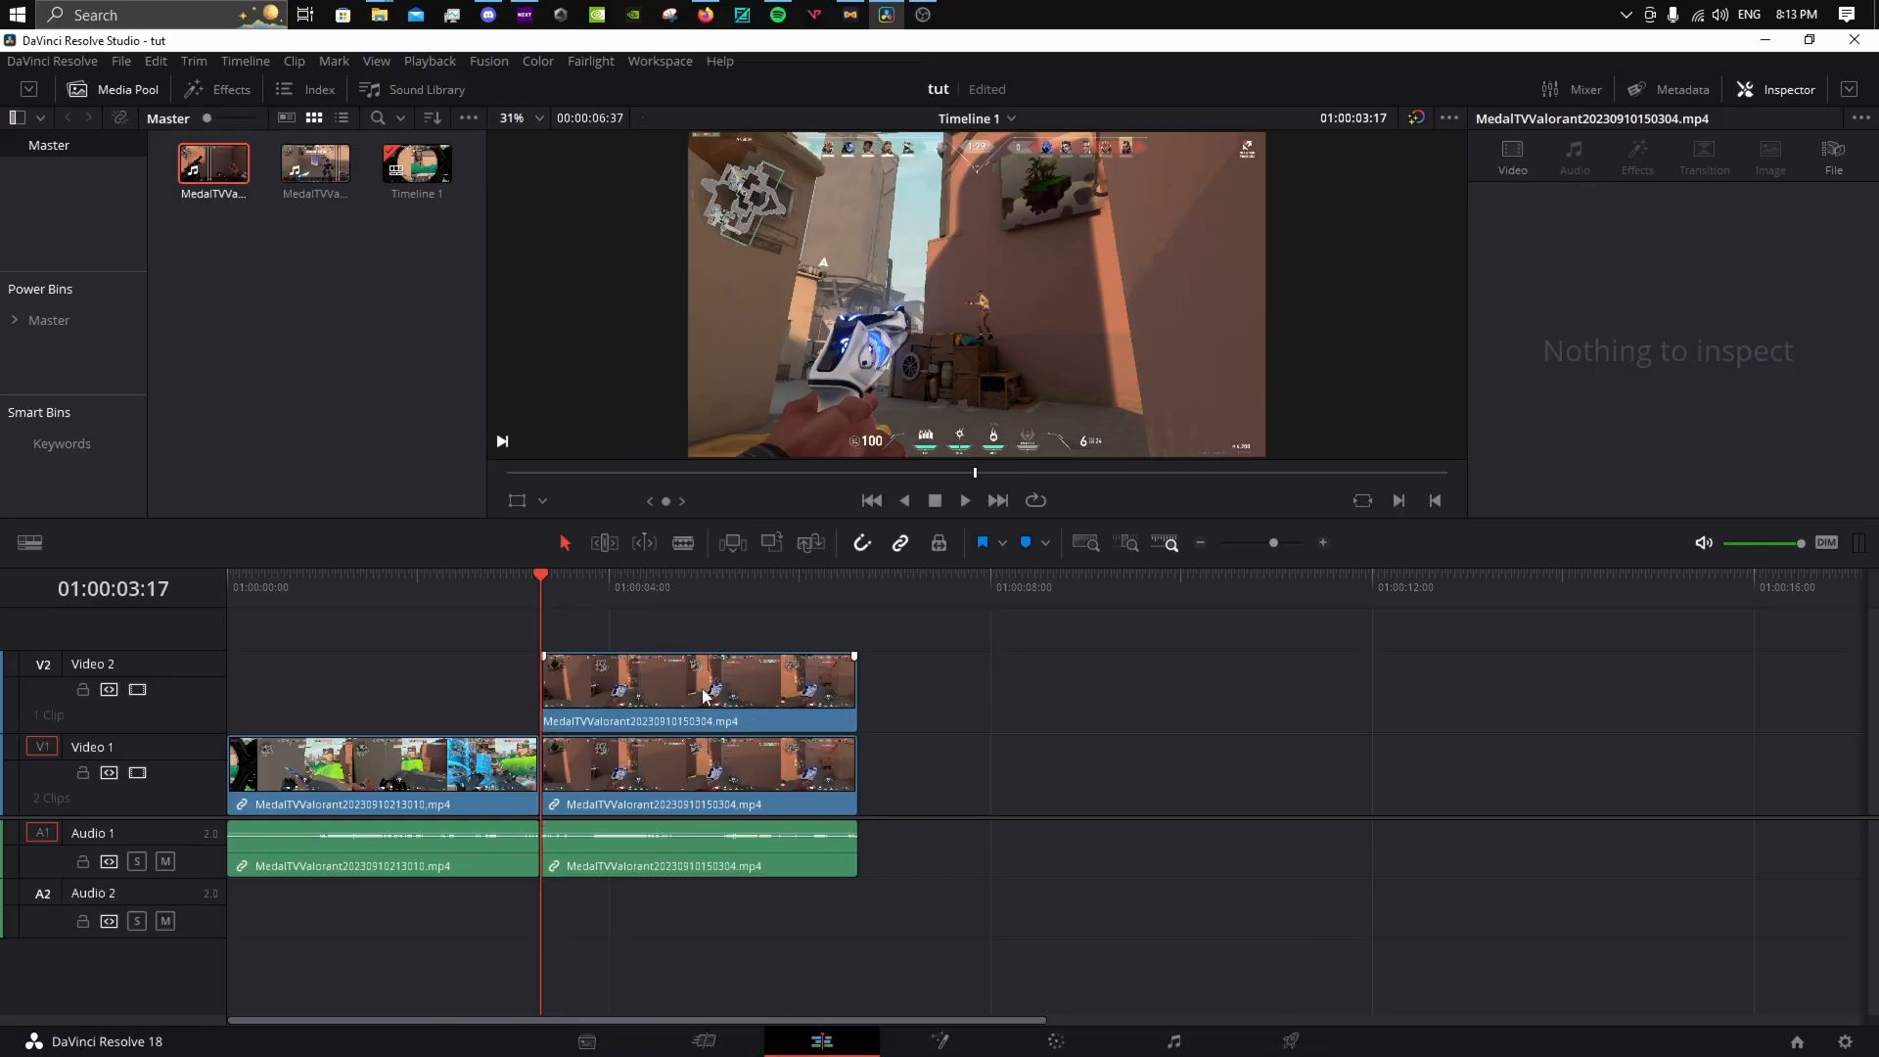
Step: Shift the duplicated V2 clip left so it lines up with the first cut point
left_click(696, 689)
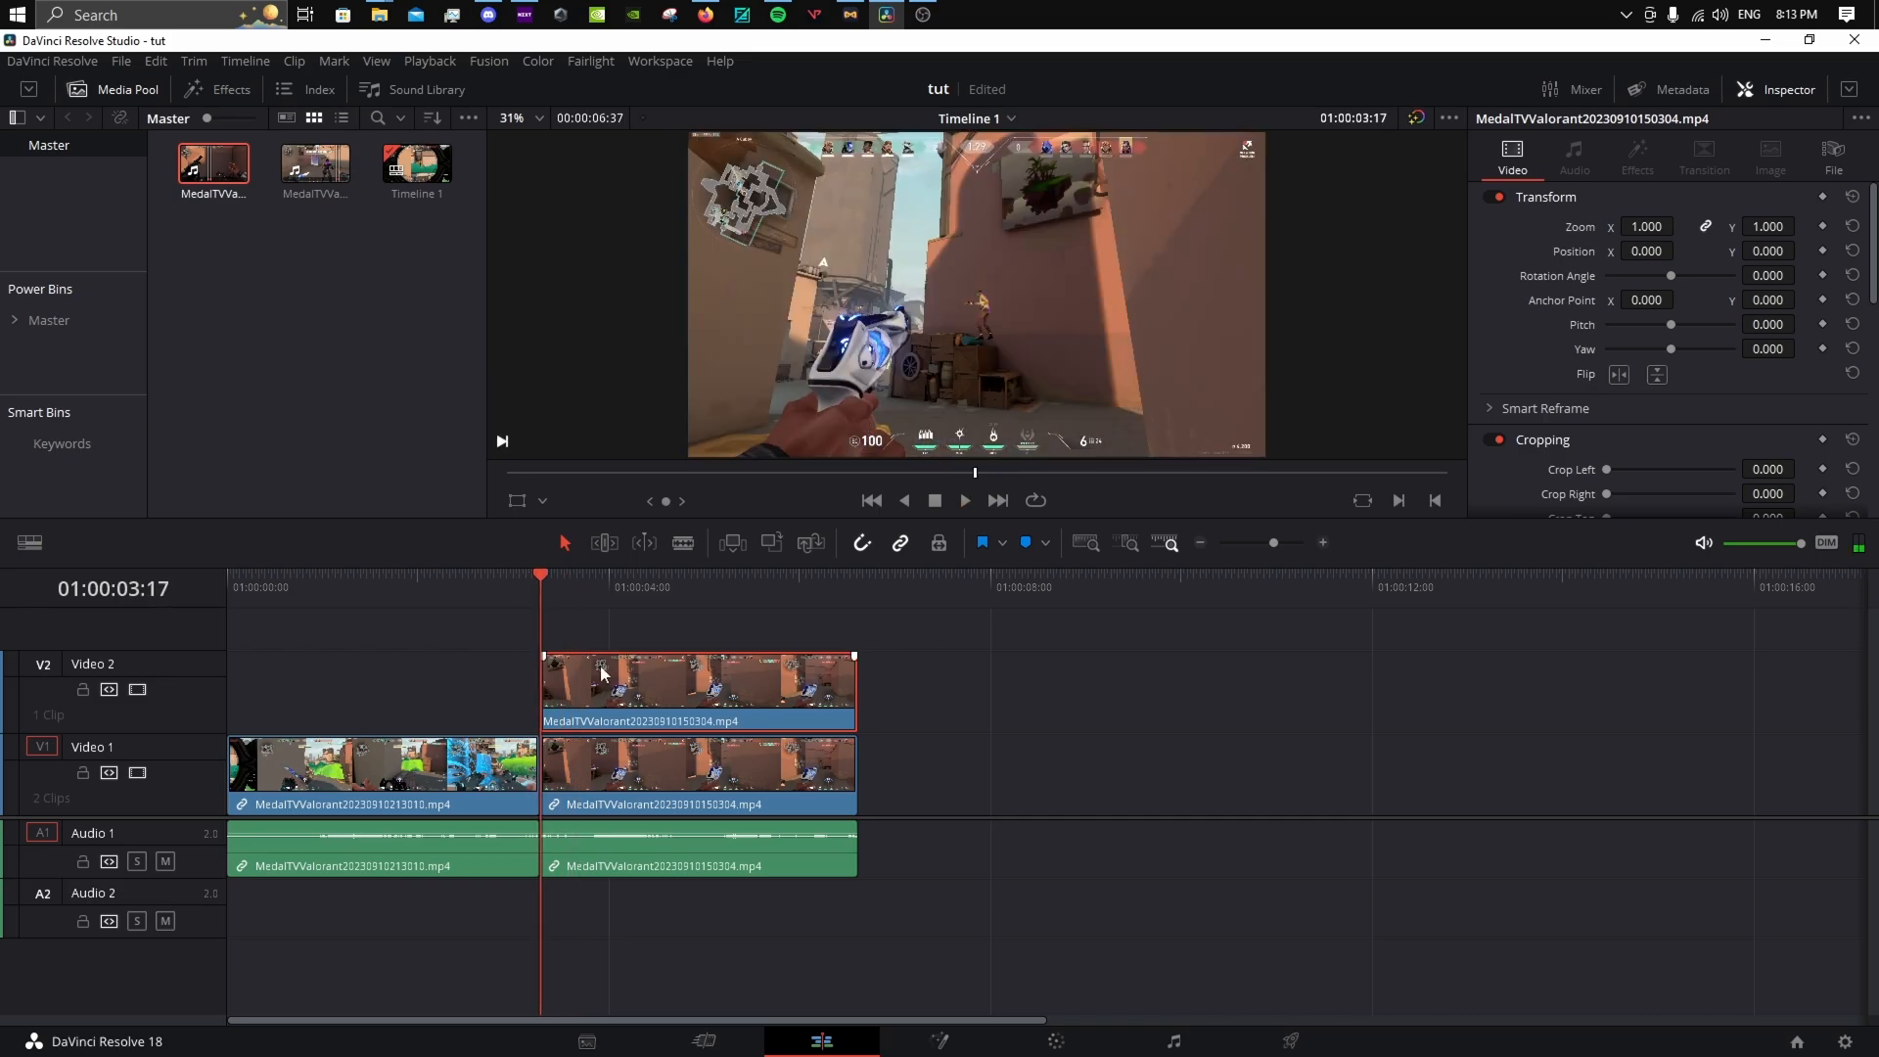
right_click(695, 689)
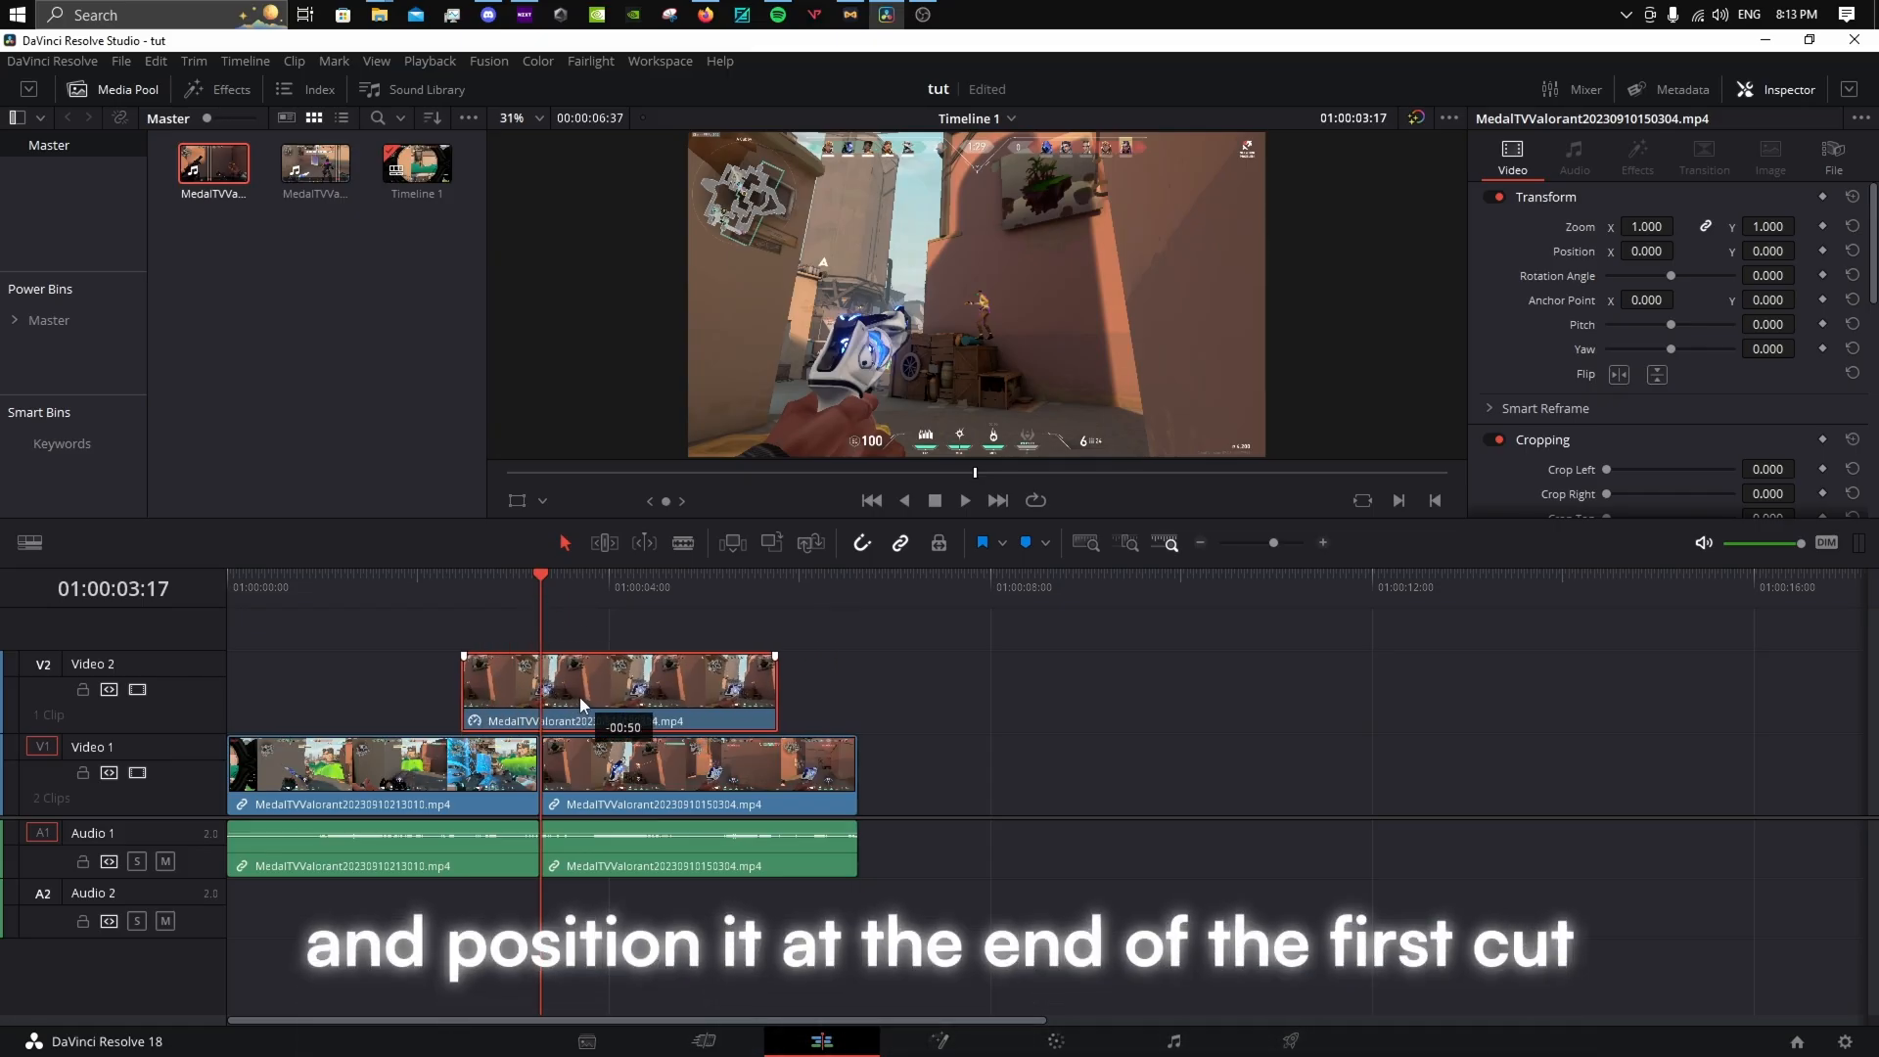
left_click_drag(617, 689, 497, 689)
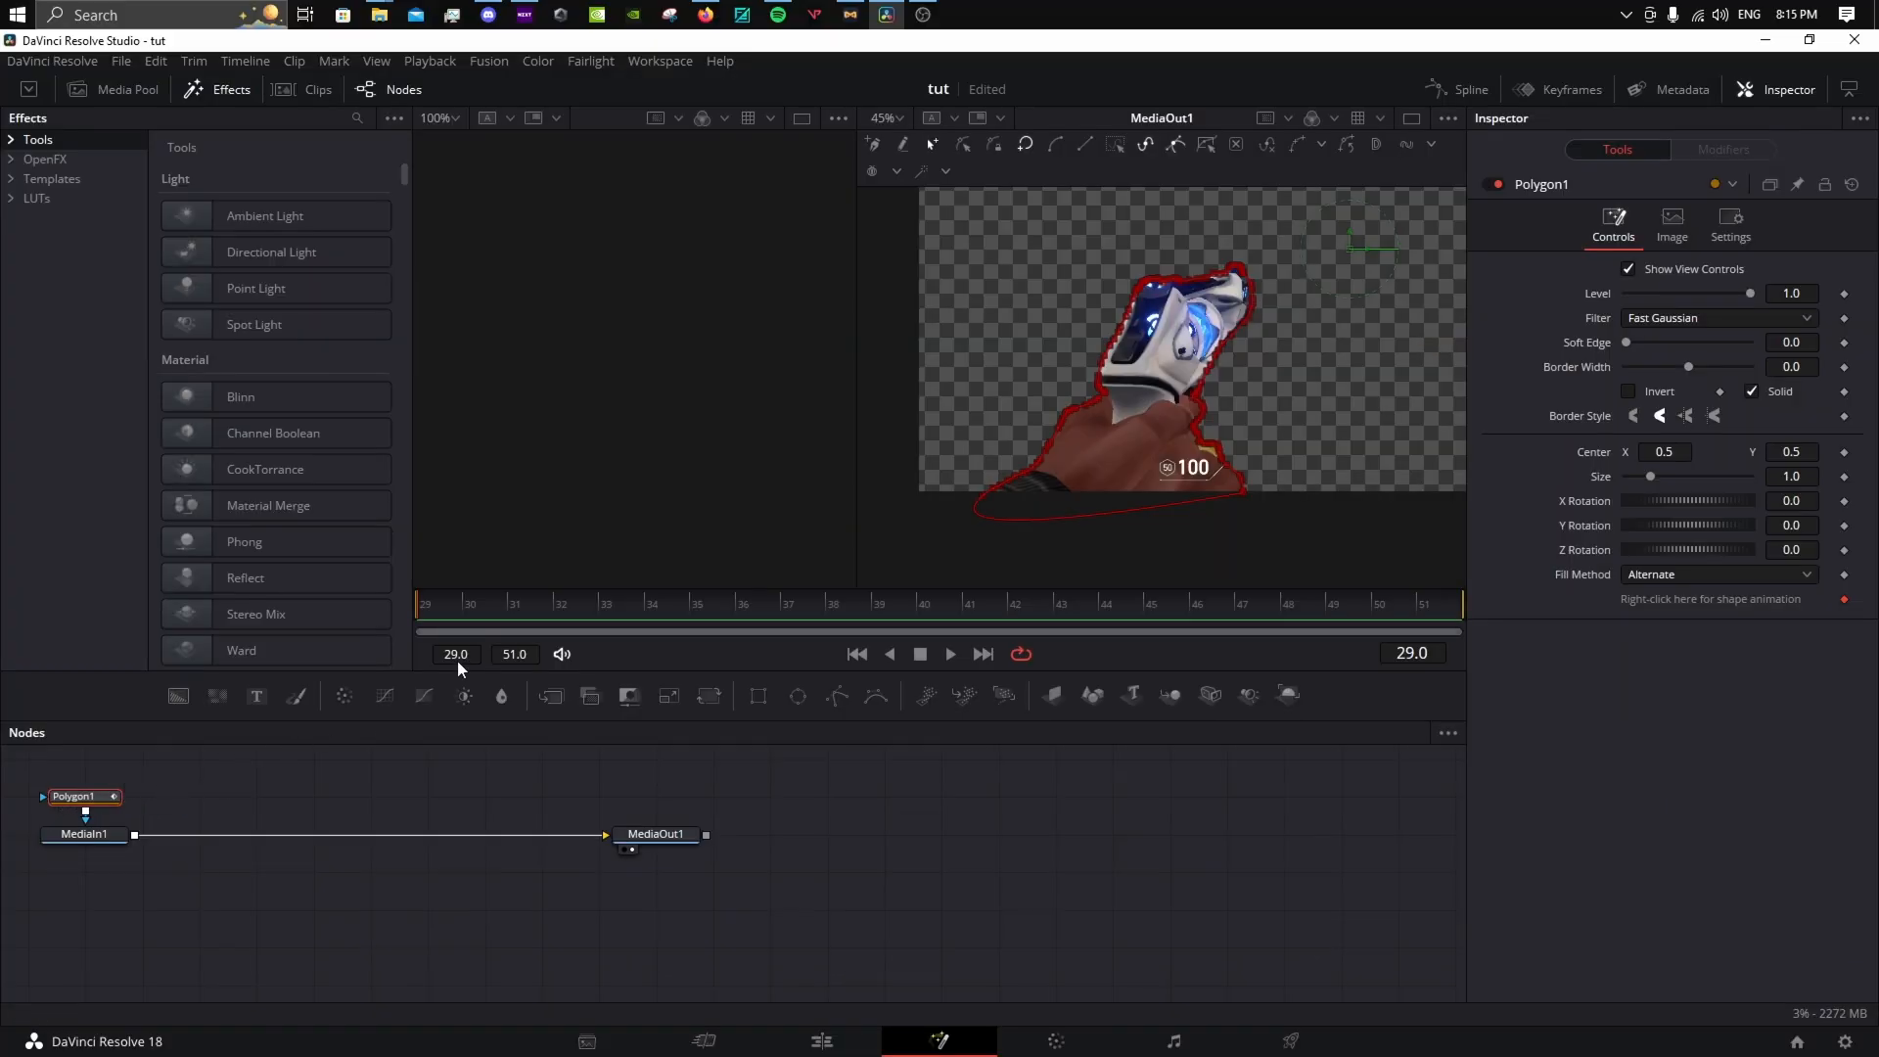
Step: Keyframe the Transform node's Center Y from 0.5 to 0.0 and check the slide on the Edit page
left_click(84, 834)
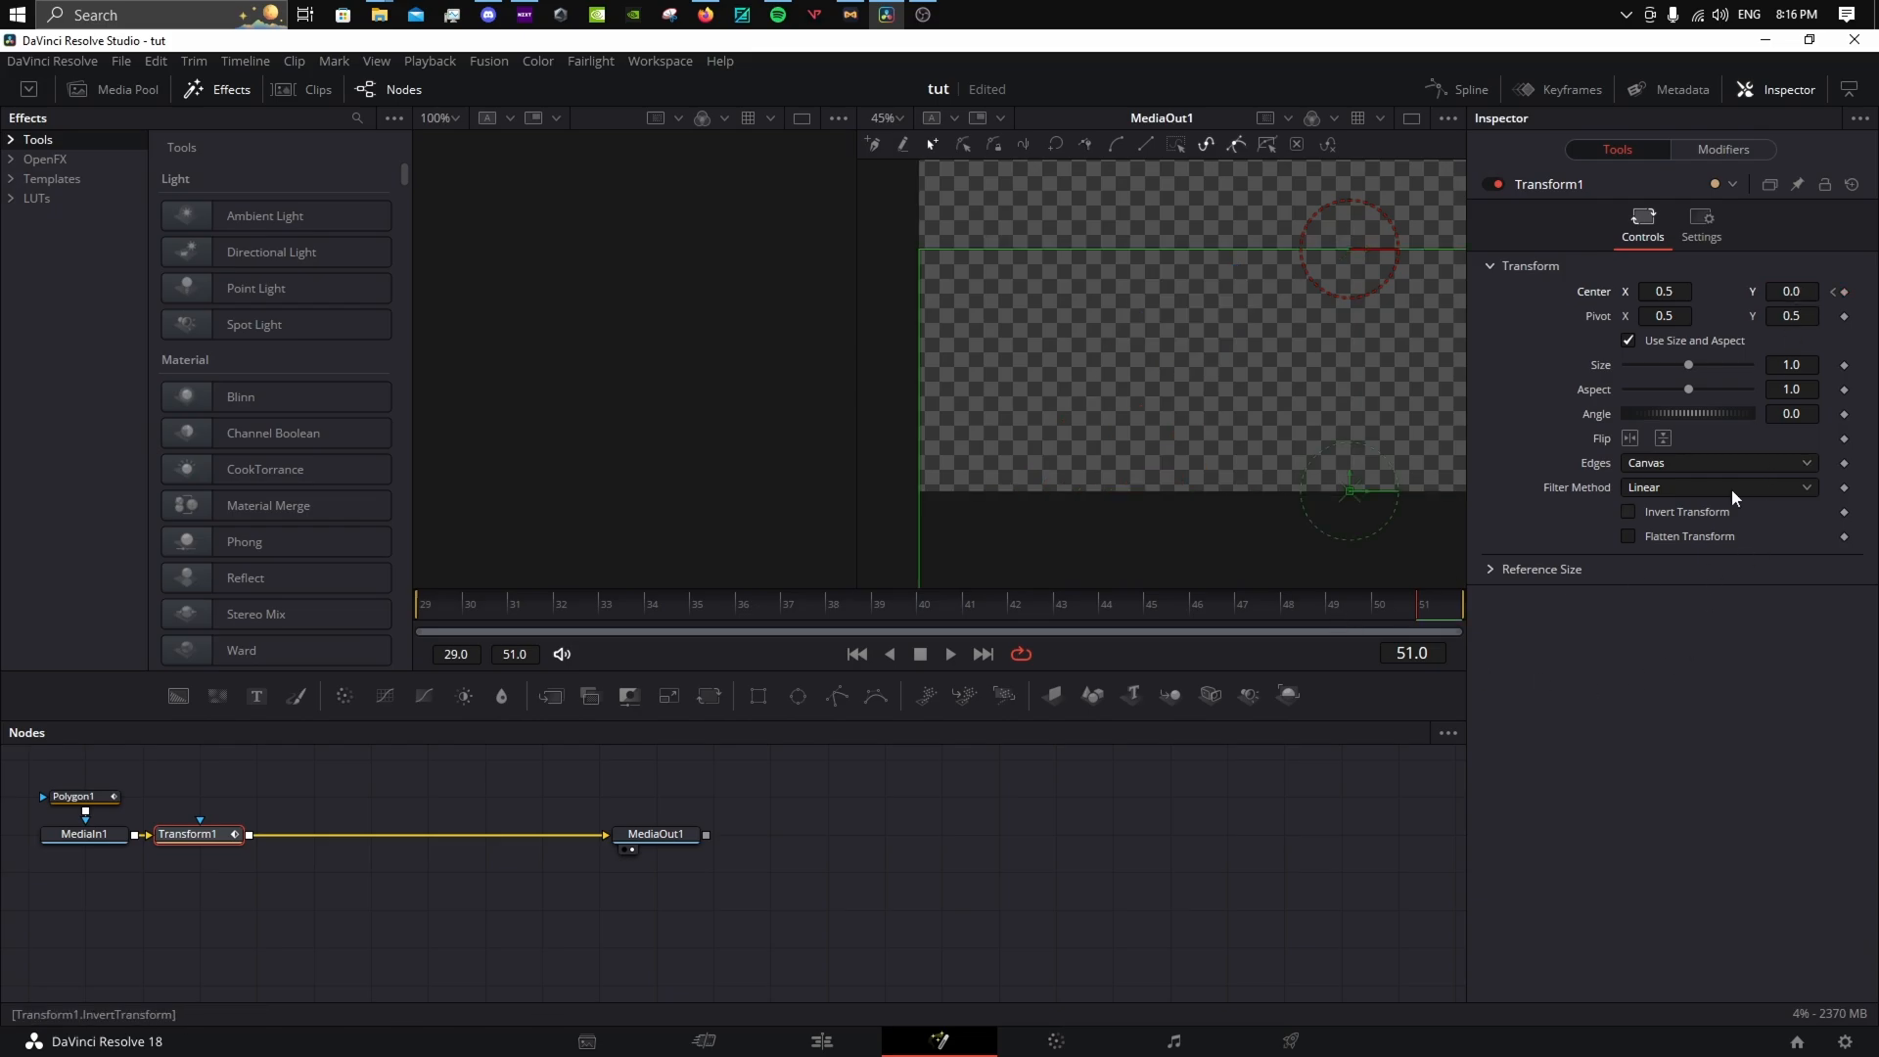
left_click(1791, 292)
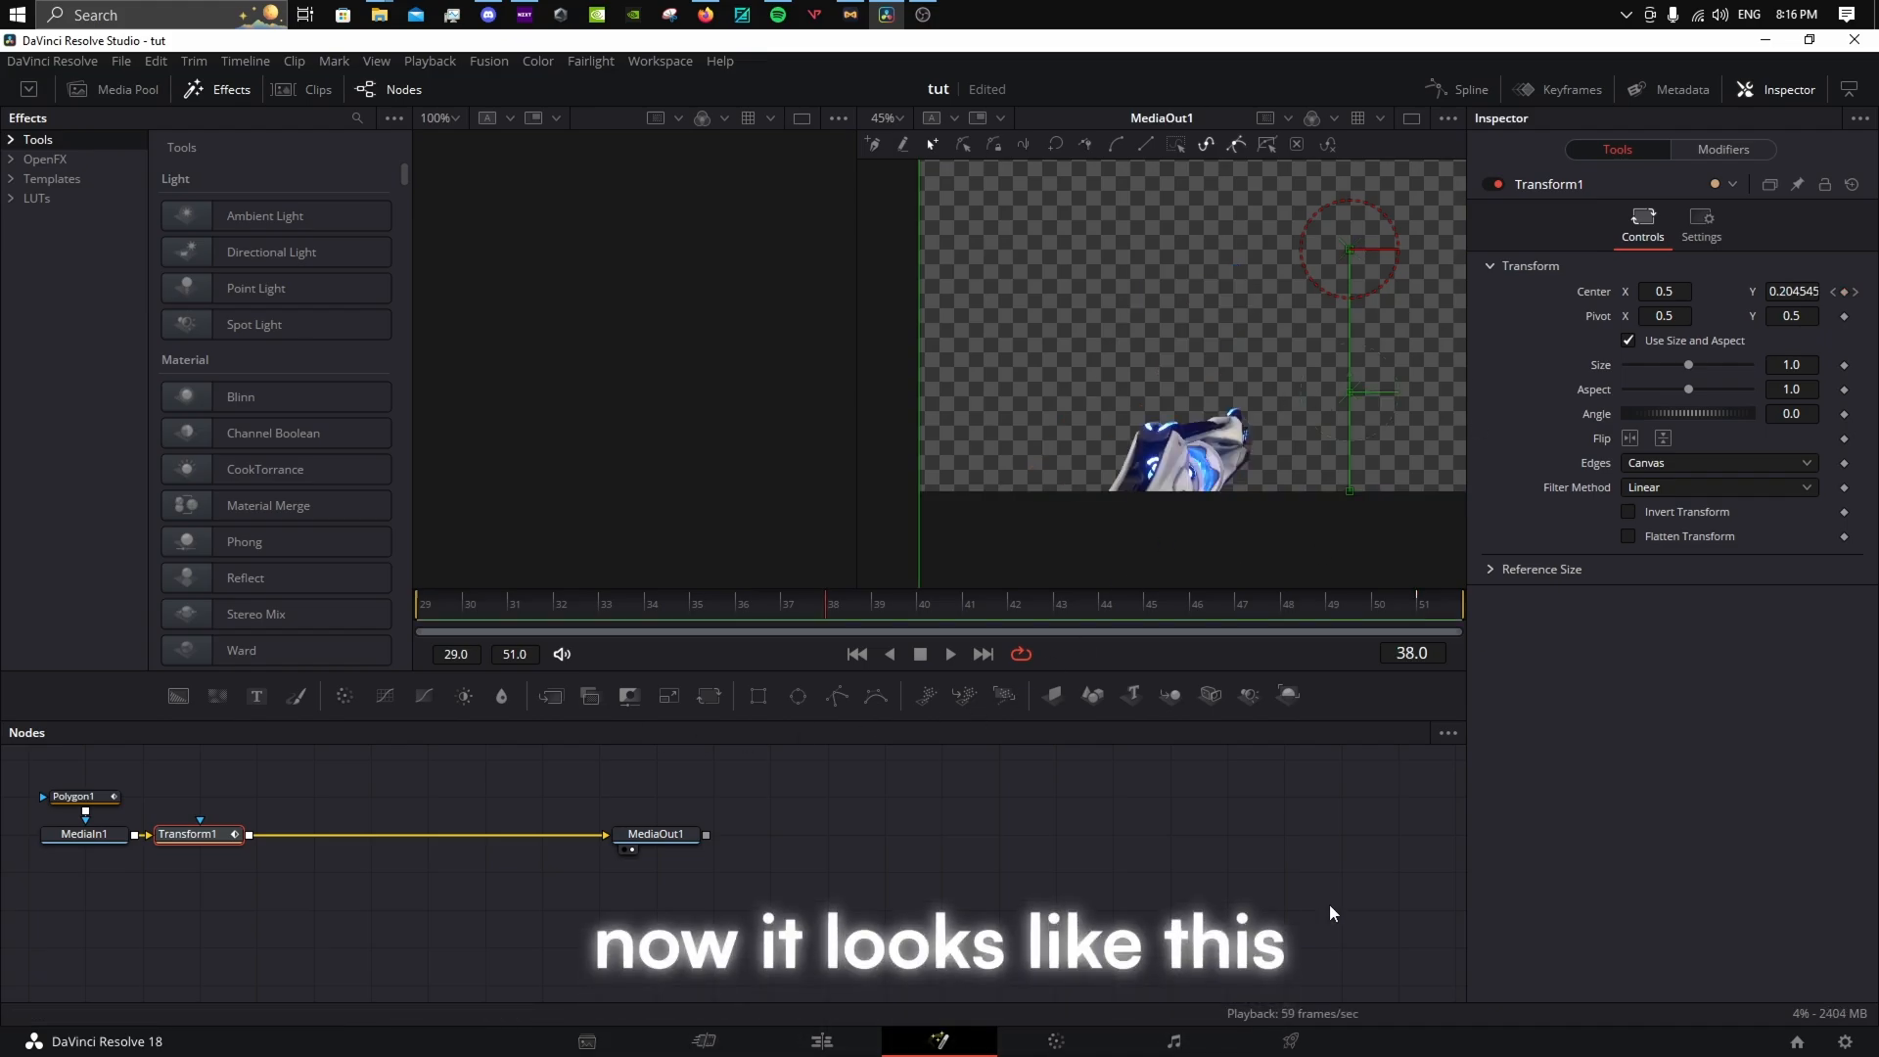
left_click(820, 1040)
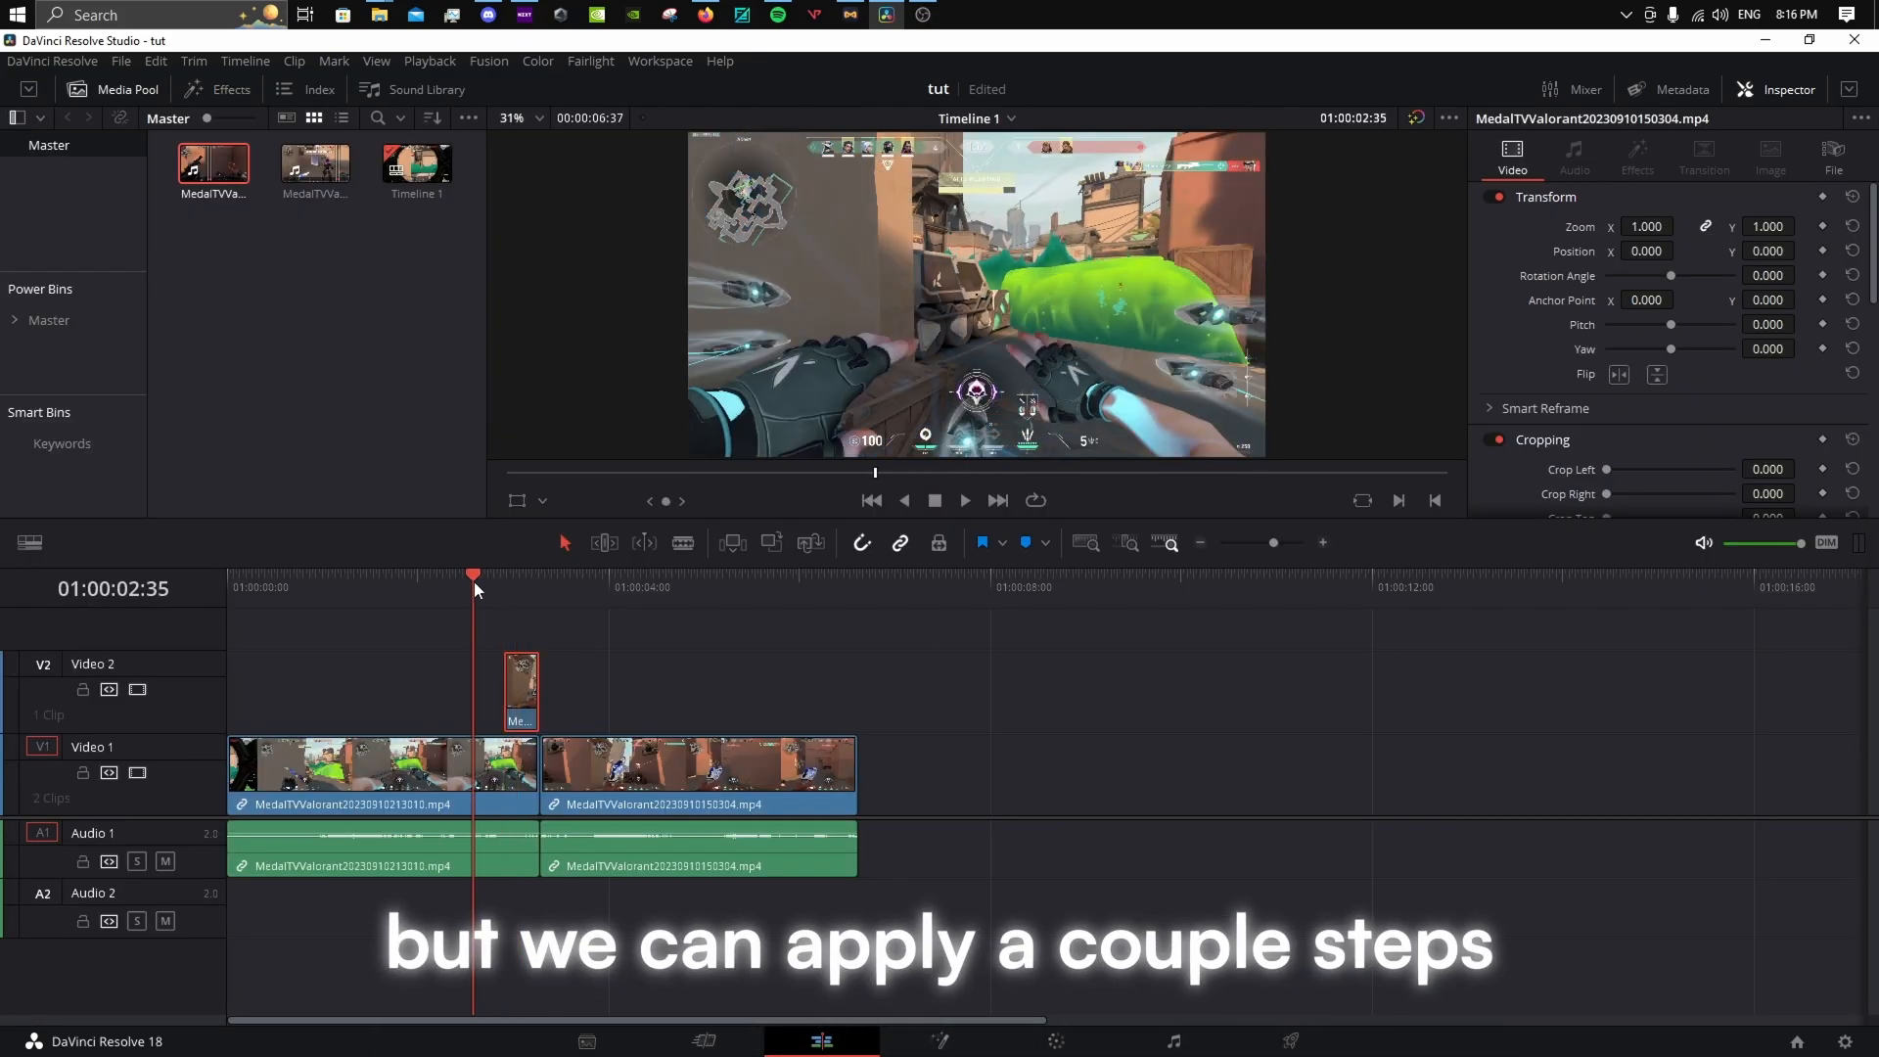
left_click(965, 501)
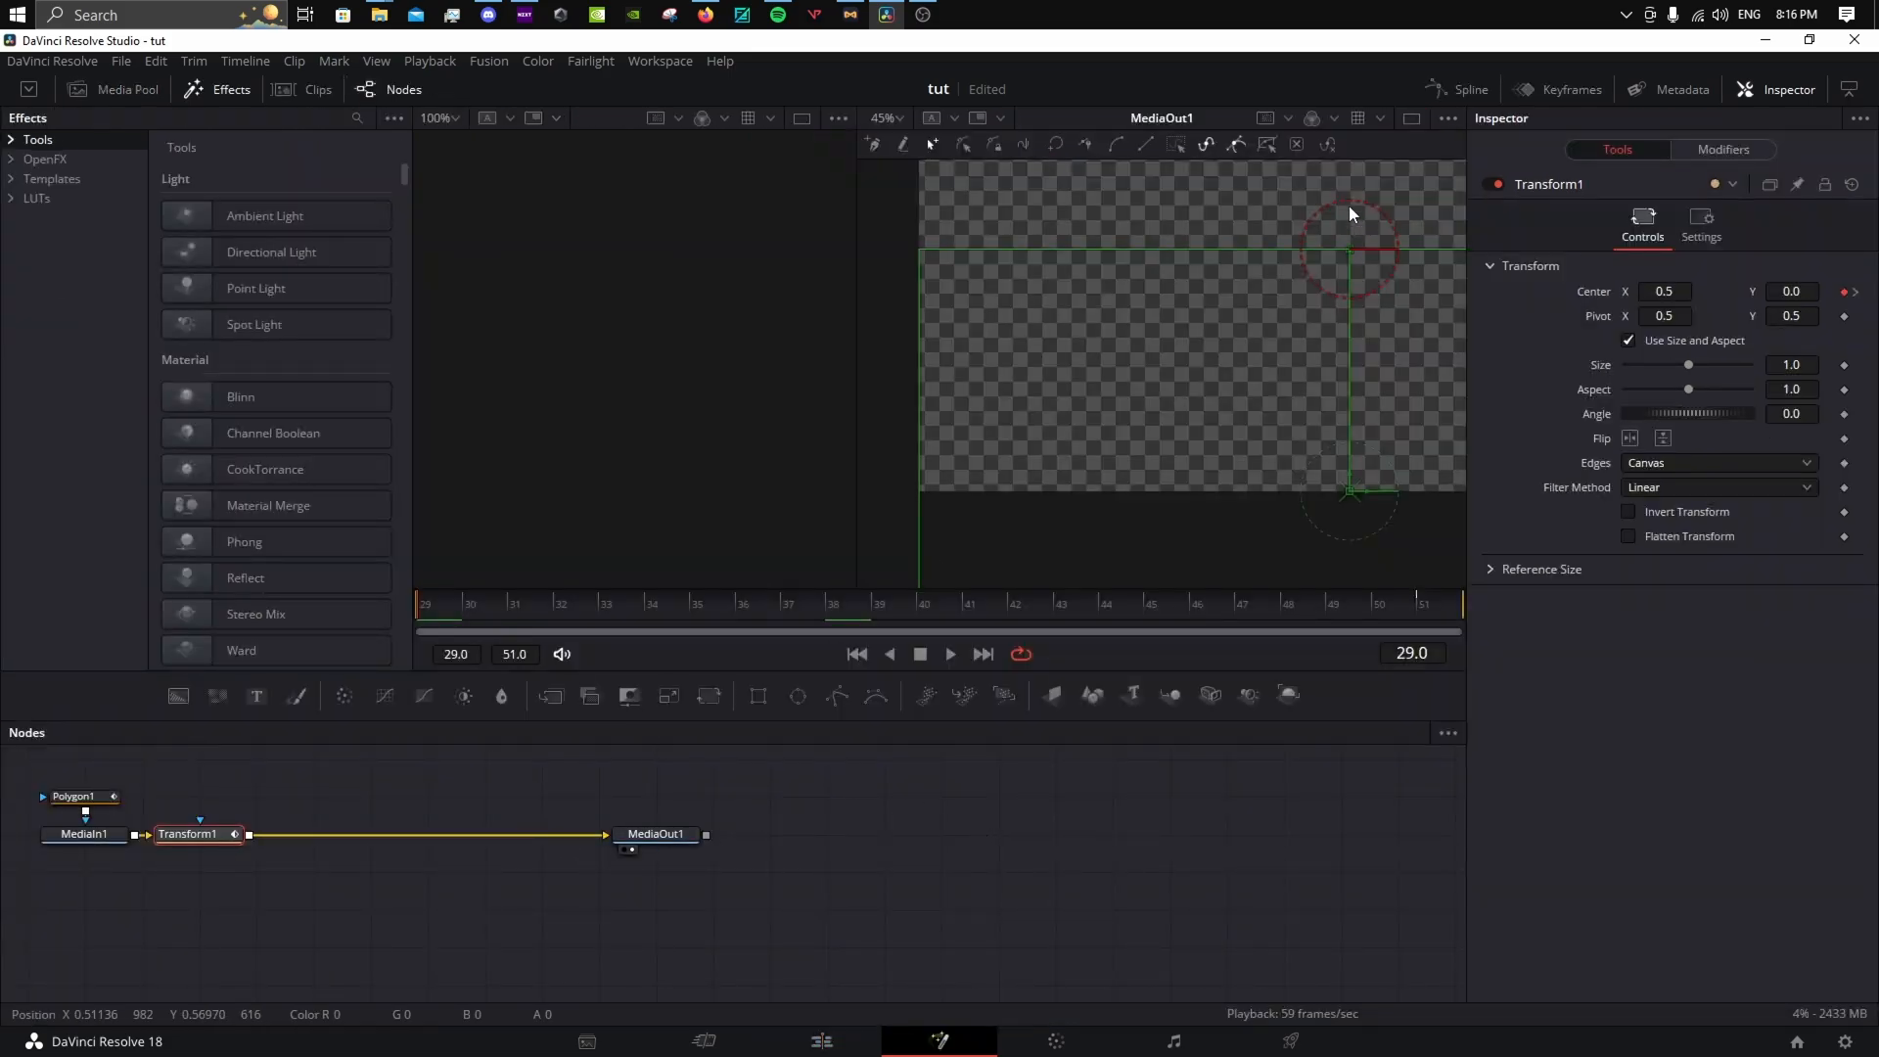
Step: Ease the displacement curve in the Spline editor and enable Motion Blur on Transform1
left_click(57, 796)
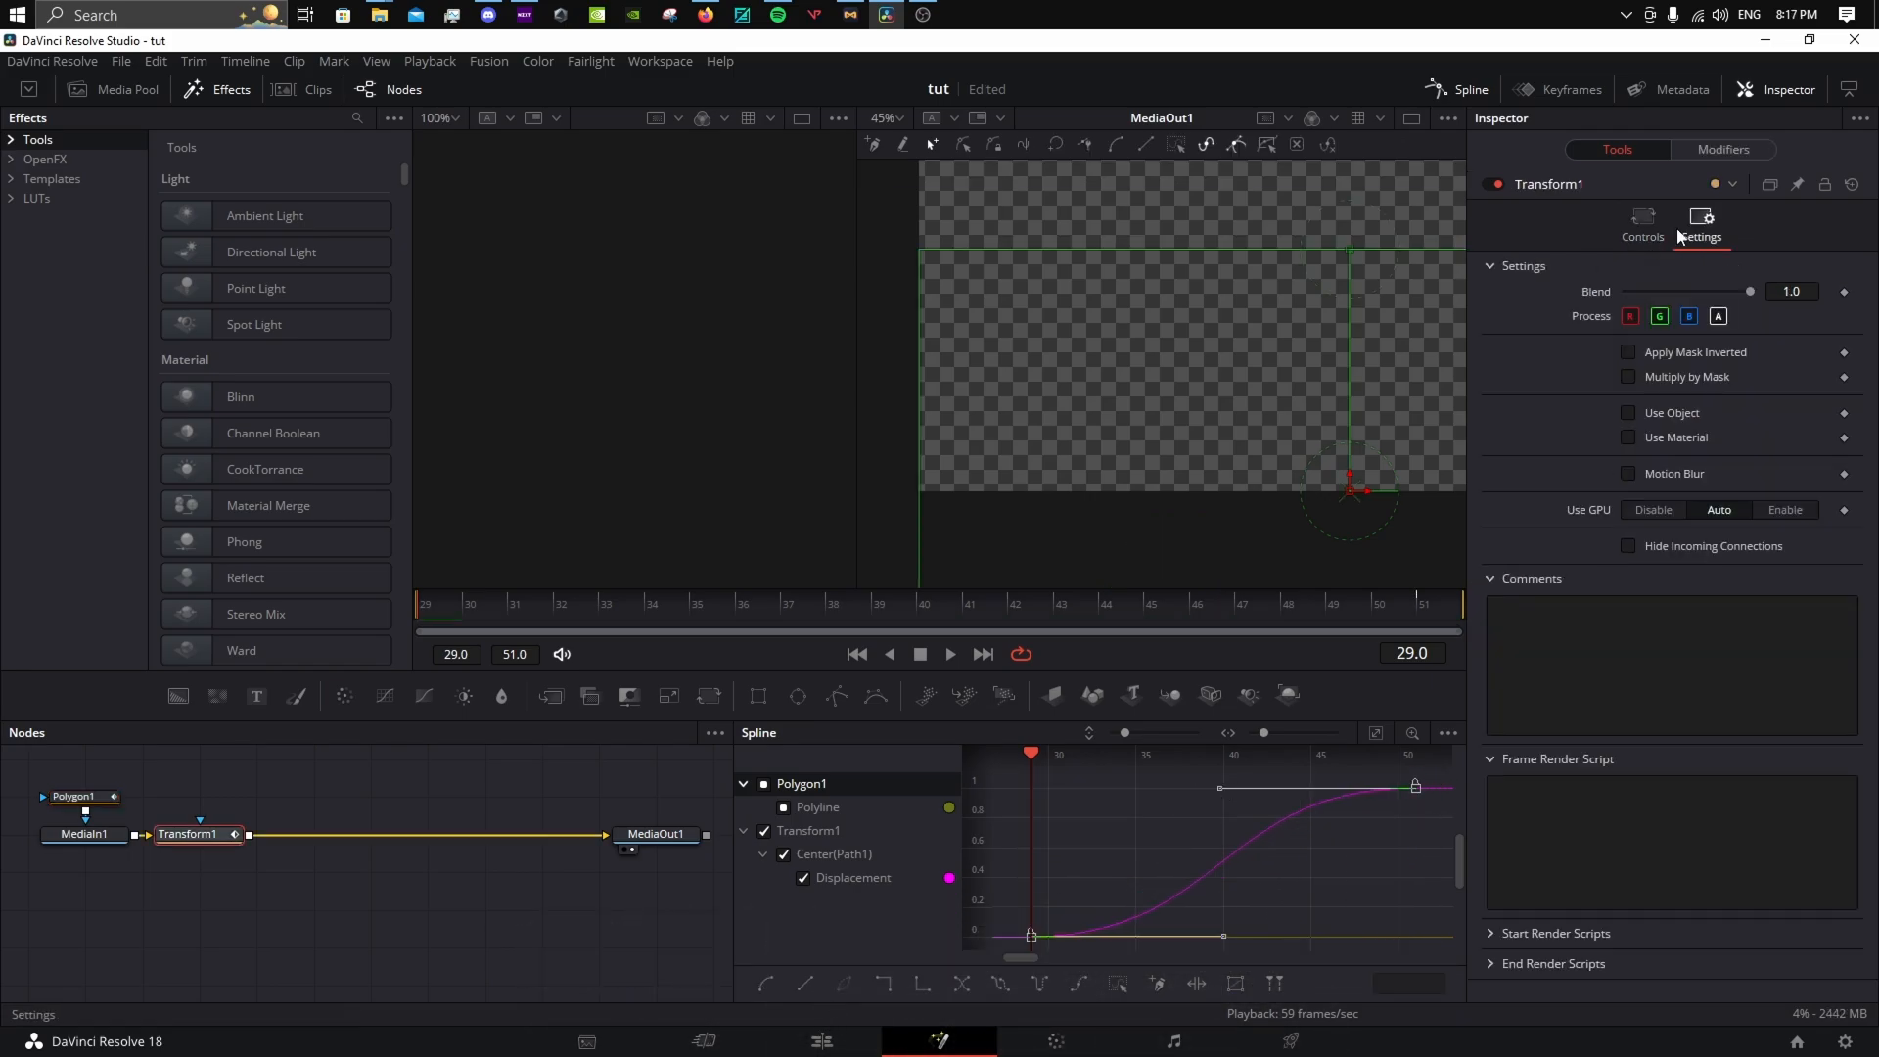
left_click(1629, 472)
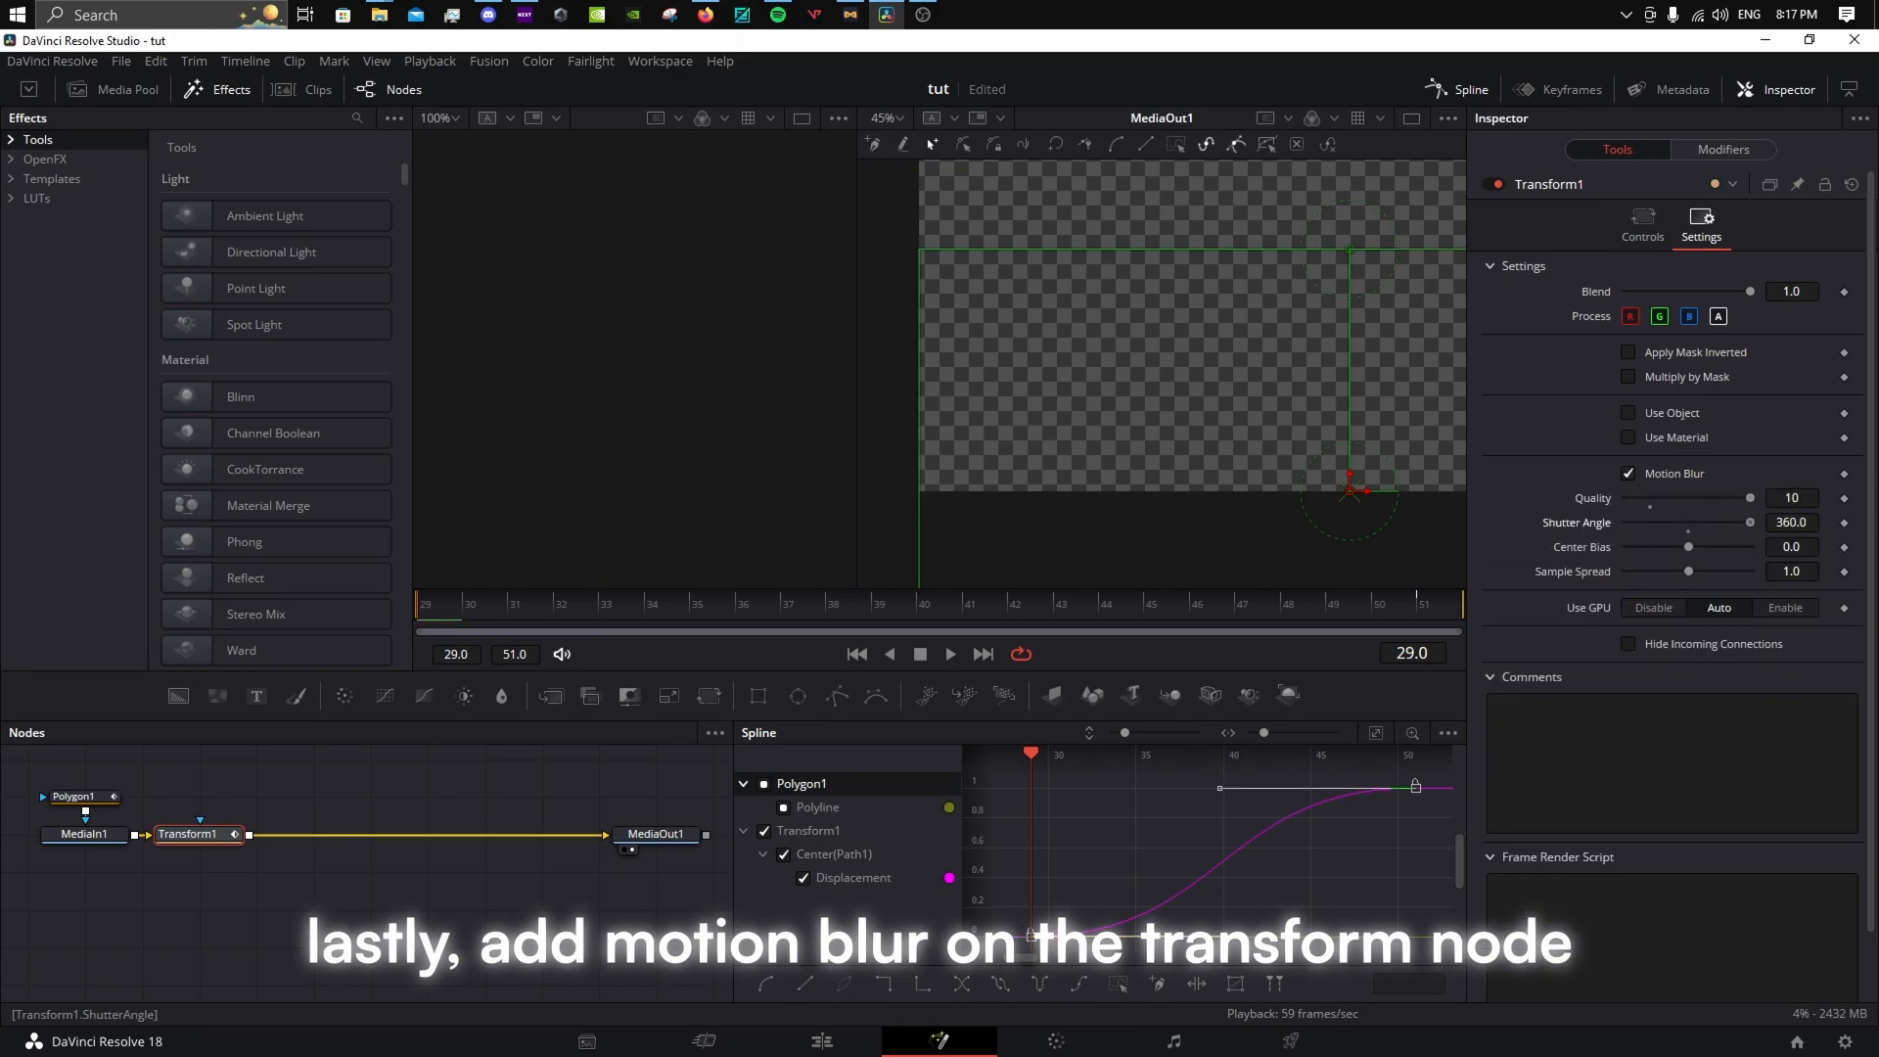